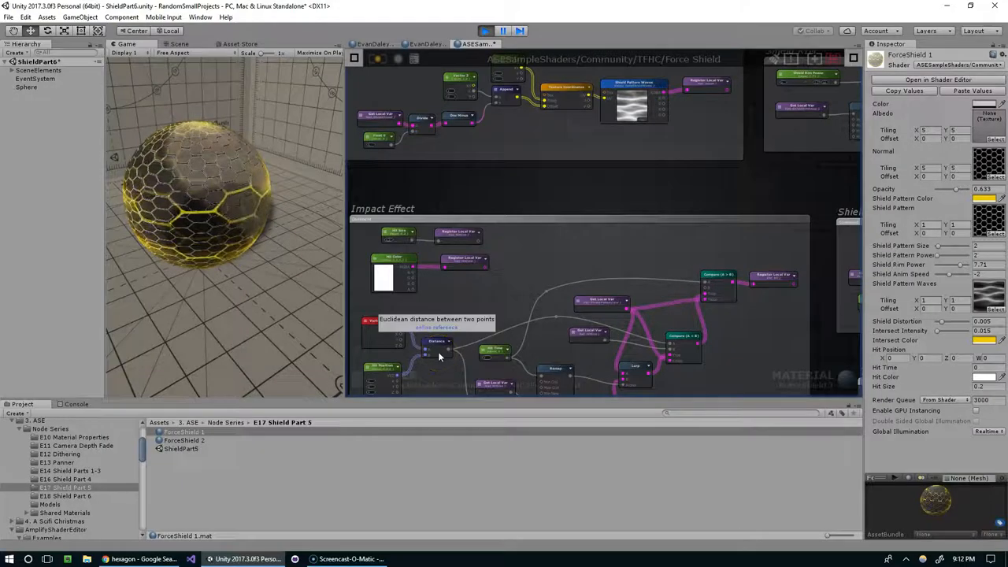
pyautogui.moveTo(554, 203)
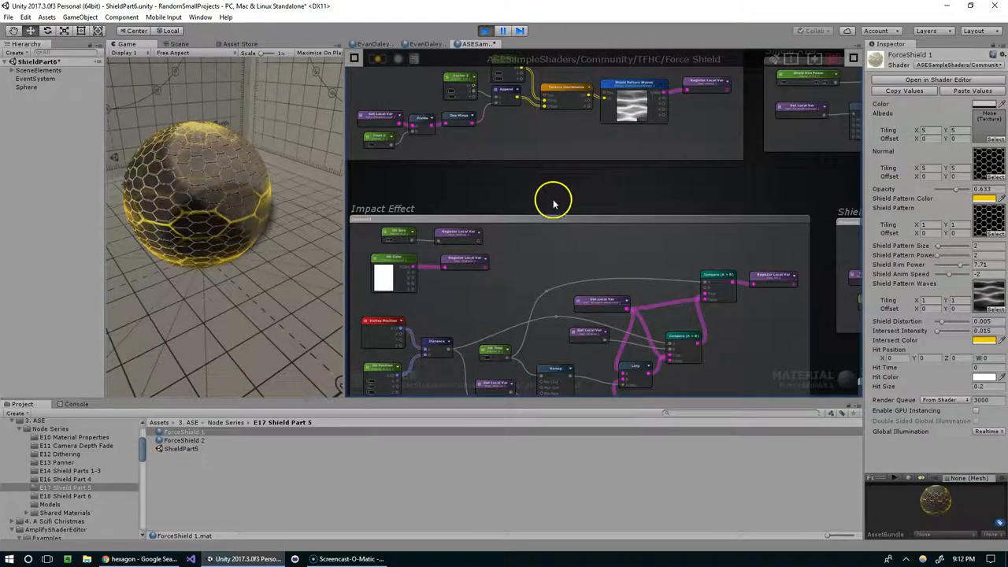
# - Scroll the graph canvas toward the Shield Mix for Emission node group
pyautogui.scroll(-3)
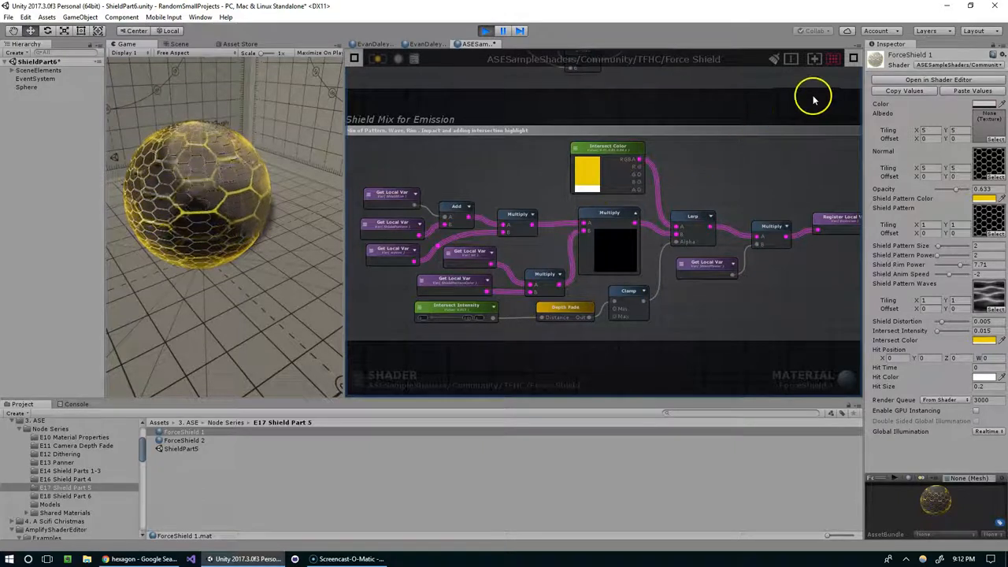
pyautogui.moveTo(775, 140)
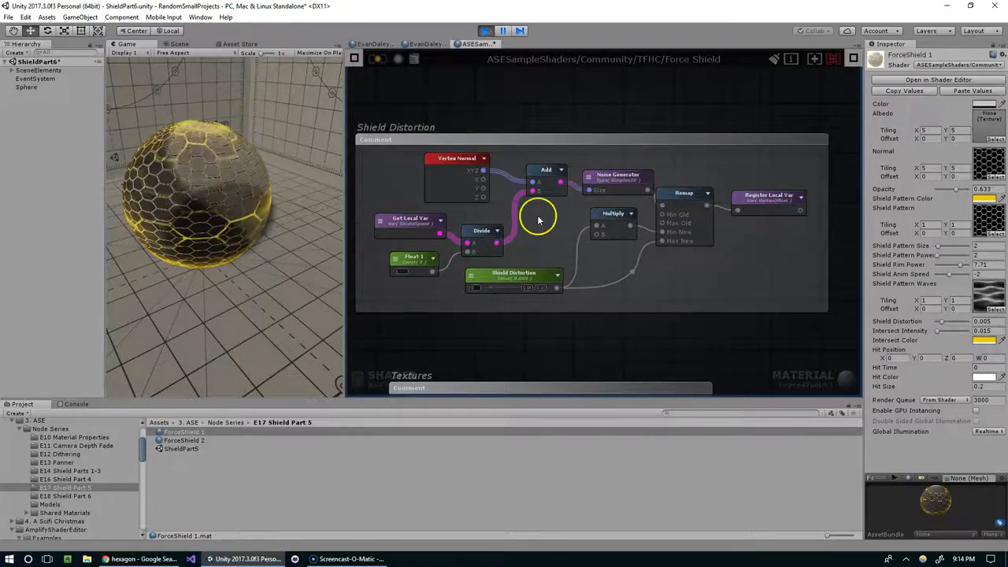
# - Pan the canvas to the Impact Effect's Vertex Position, Distance and Get Local Var nodes
pyautogui.moveTo(539, 220); pyautogui.dragTo(560, 283)
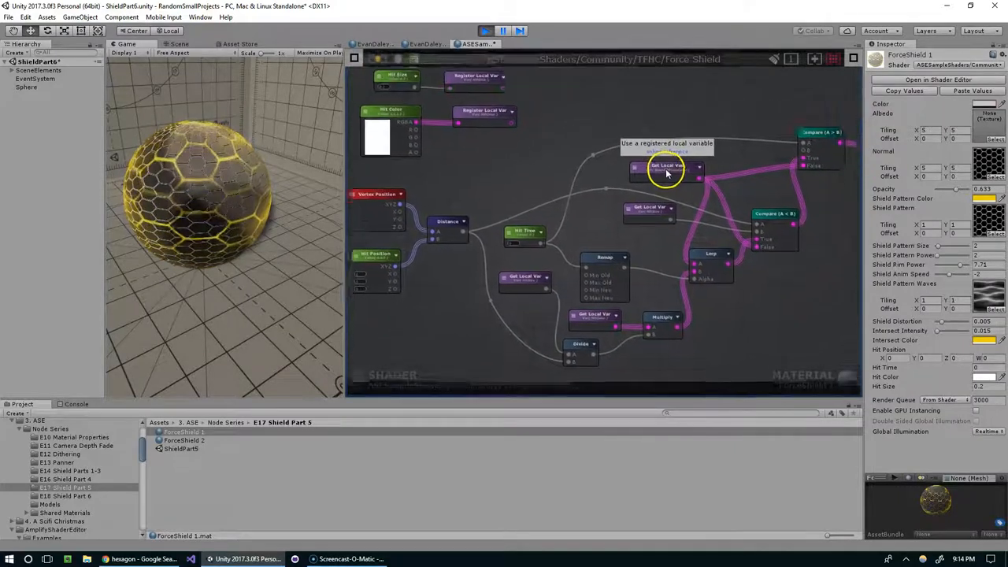
# - Pan the canvas to the master output node fed by albedo, normal, emission and opacity variables
pyautogui.moveTo(665, 173); pyautogui.dragTo(539, 197)
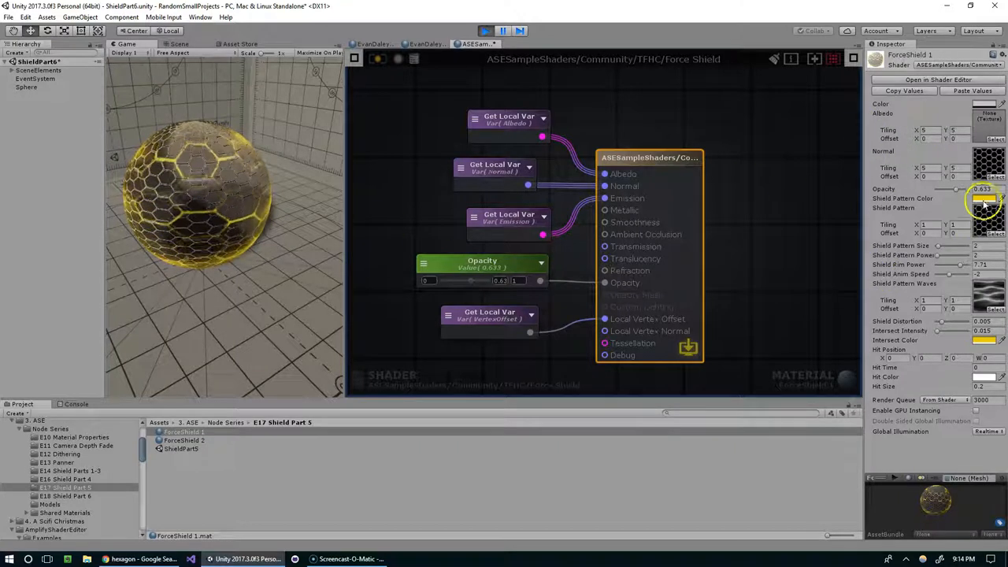
pyautogui.click(983, 198)
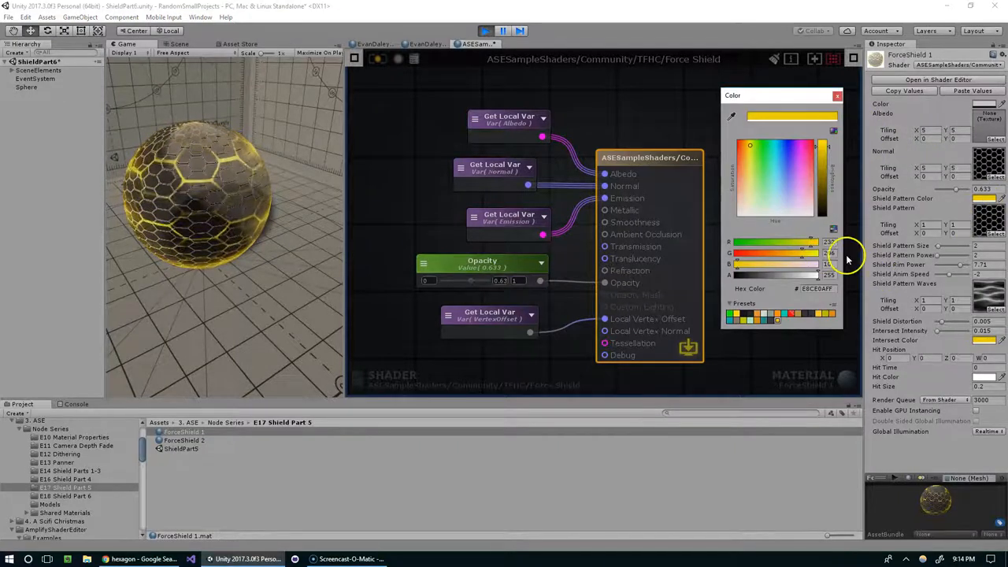
pyautogui.moveTo(848, 260); pyautogui.dragTo(832, 274)
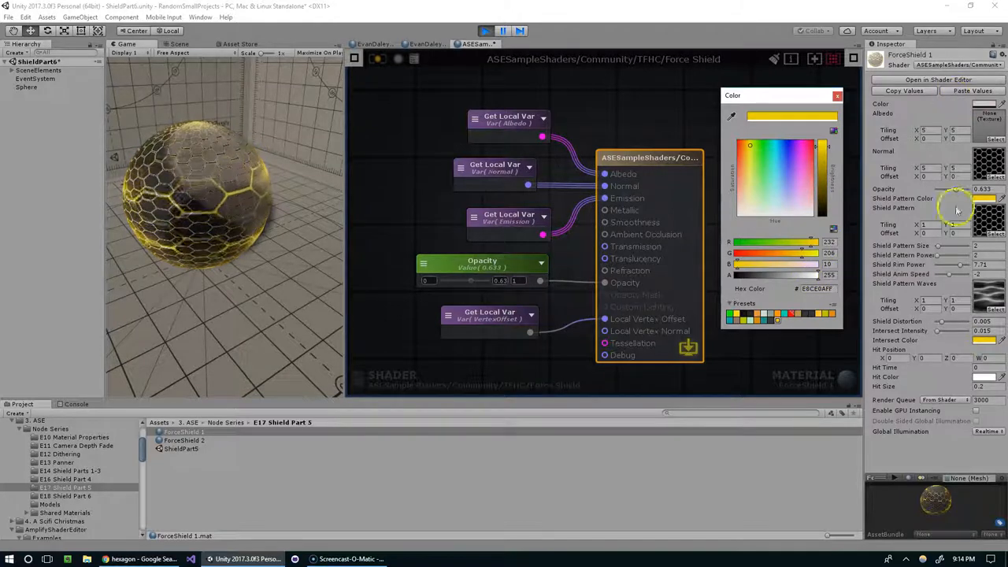
pyautogui.click(839, 96)
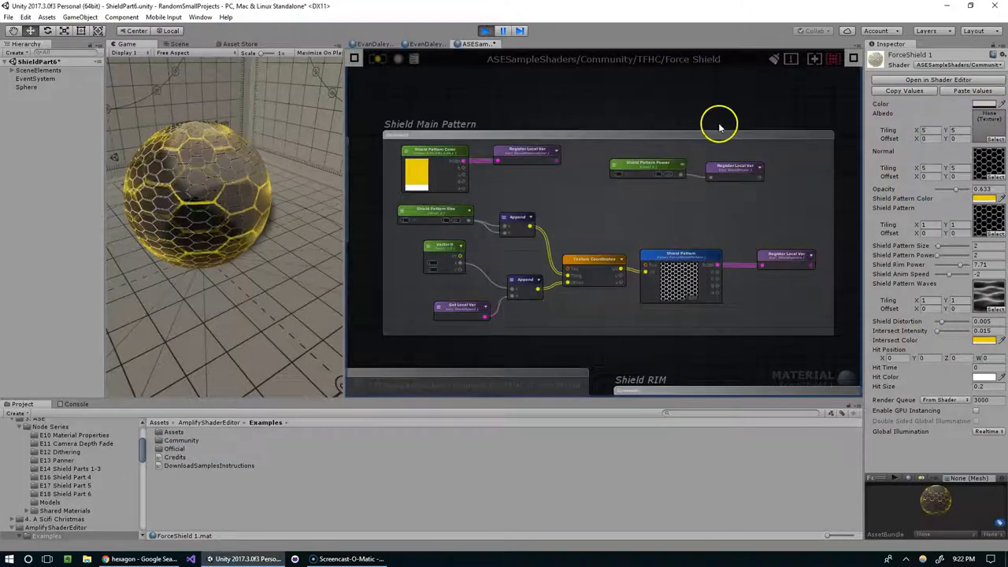
pyautogui.moveTo(586, 170)
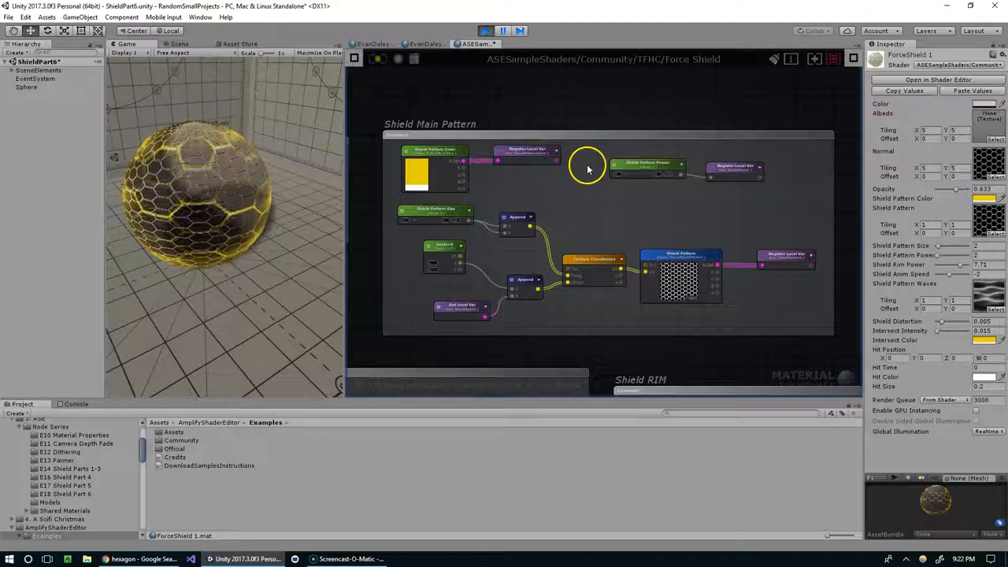